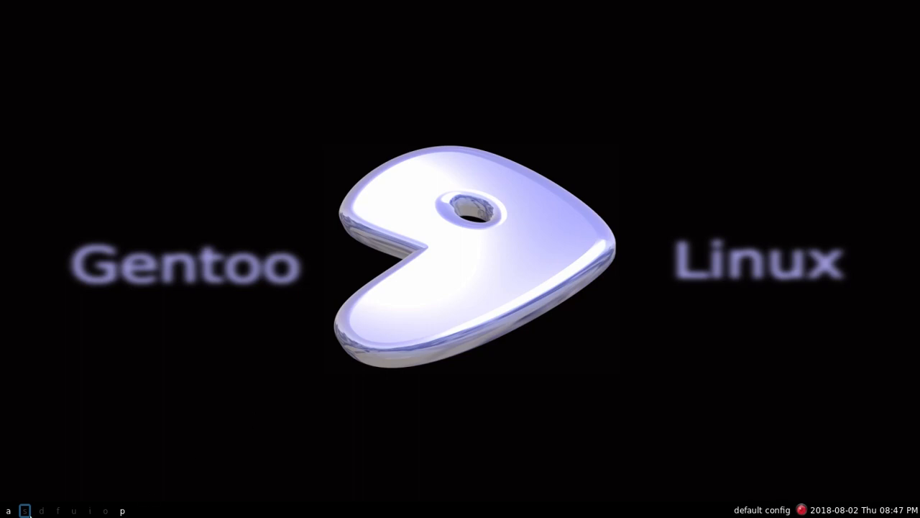
{"action": "mouse_move", "coordinate": [570, 512]}
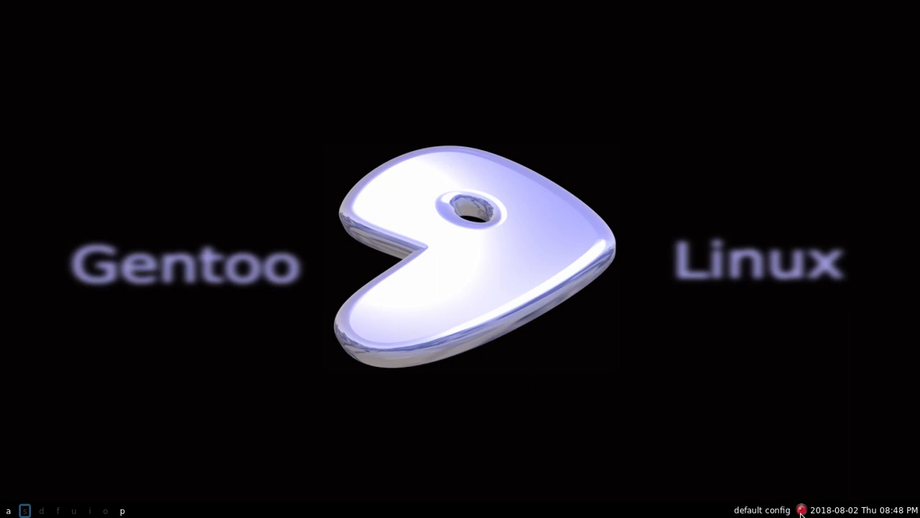
{"action": "mouse_move", "coordinate": [834, 512]}
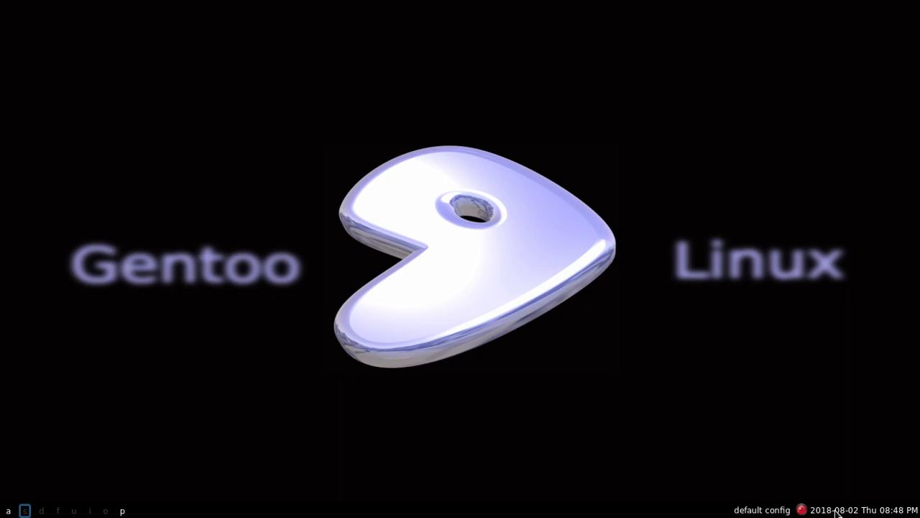
{"action": "mouse_move", "coordinate": [360, 439]}
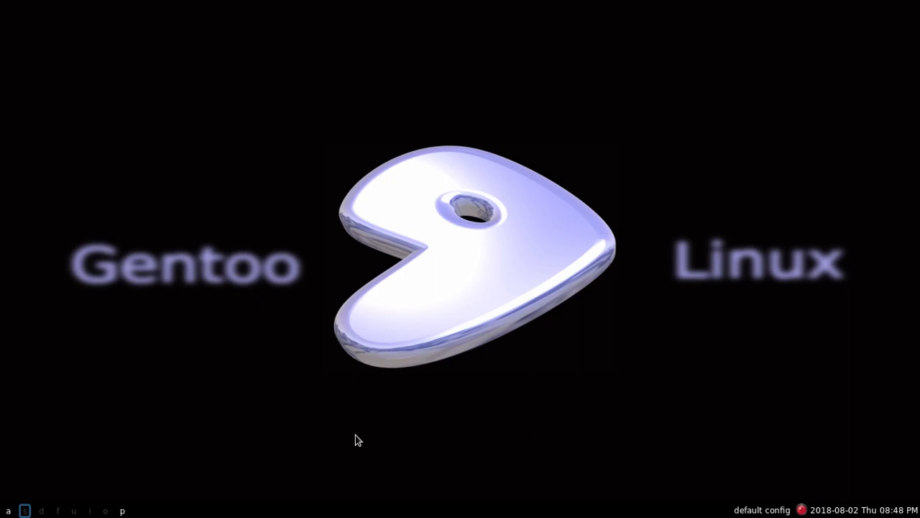
{"action": "mouse_move", "coordinate": [70, 513]}
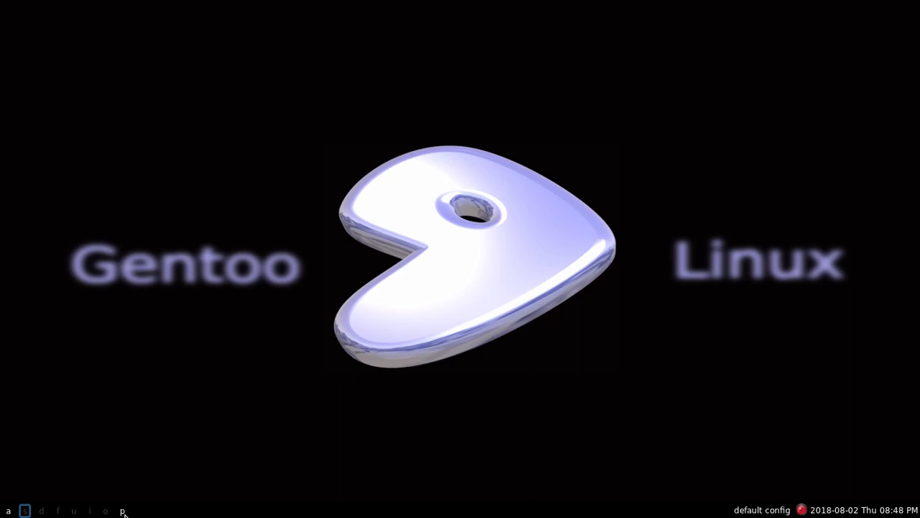
{"action": "mouse_move", "coordinate": [178, 513]}
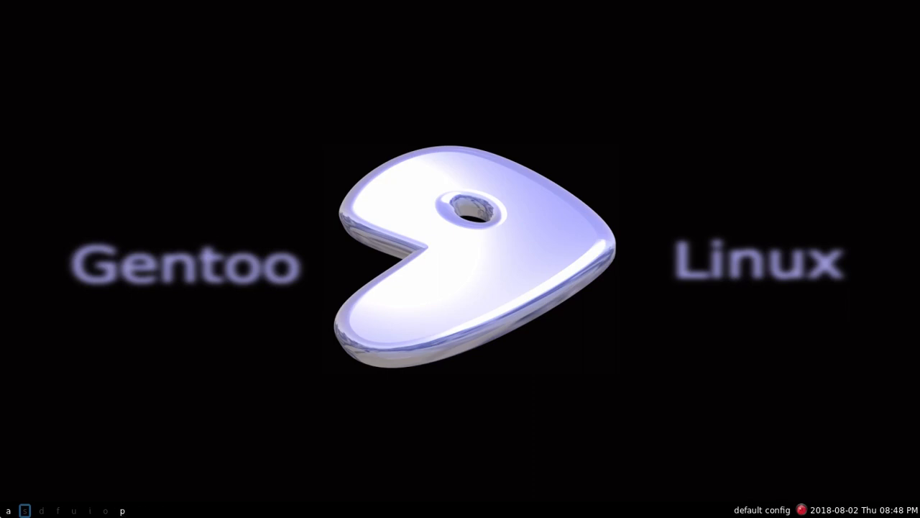
{"action": "mouse_move", "coordinate": [69, 514]}
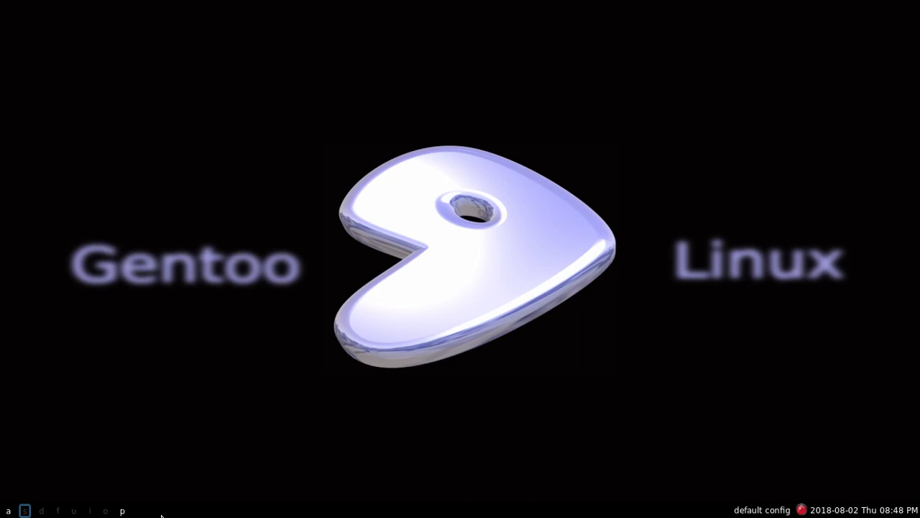
{"action": "mouse_move", "coordinate": [209, 434]}
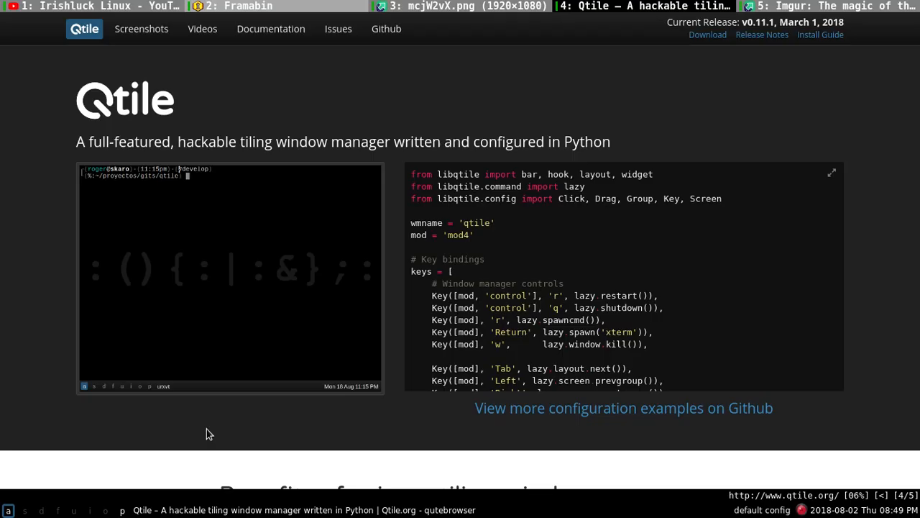
{"action": "mouse_move", "coordinate": [261, 46]}
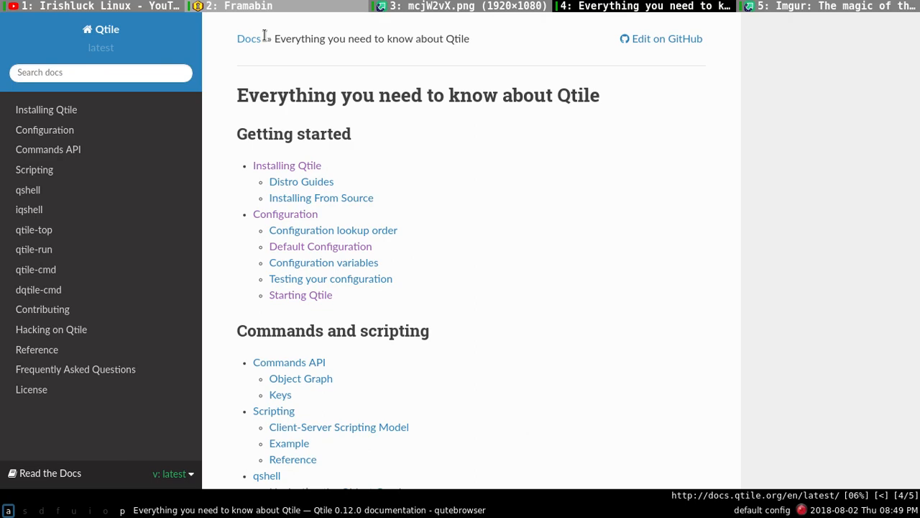
{"action": "mouse_move", "coordinate": [320, 246]}
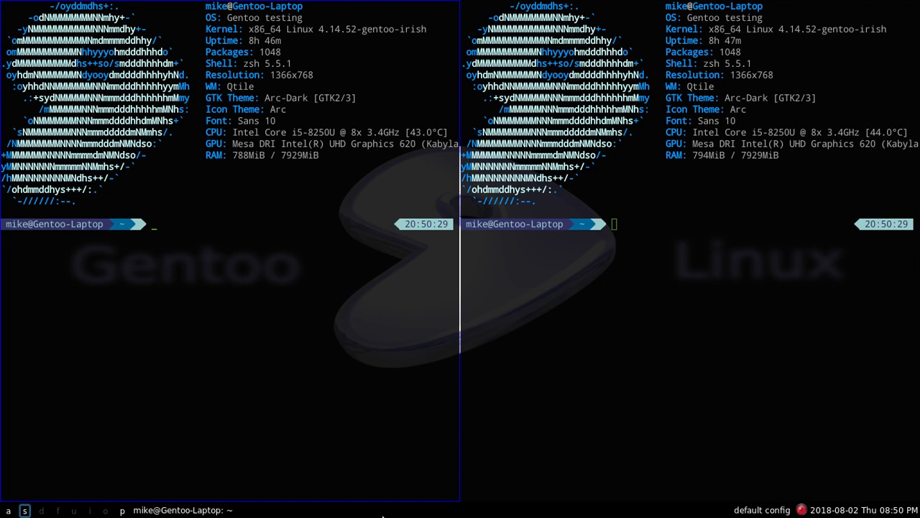
{"action": "mouse_move", "coordinate": [149, 511]}
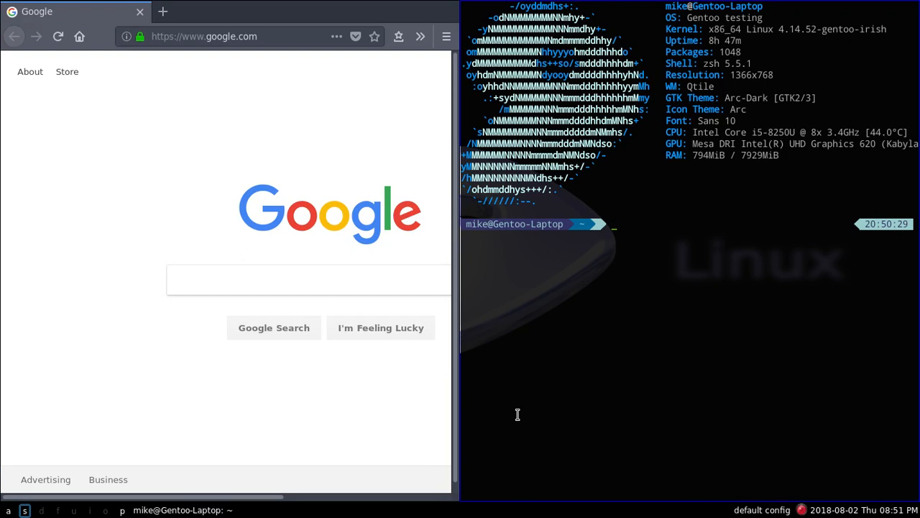
{"action": "mouse_move", "coordinate": [407, 122]}
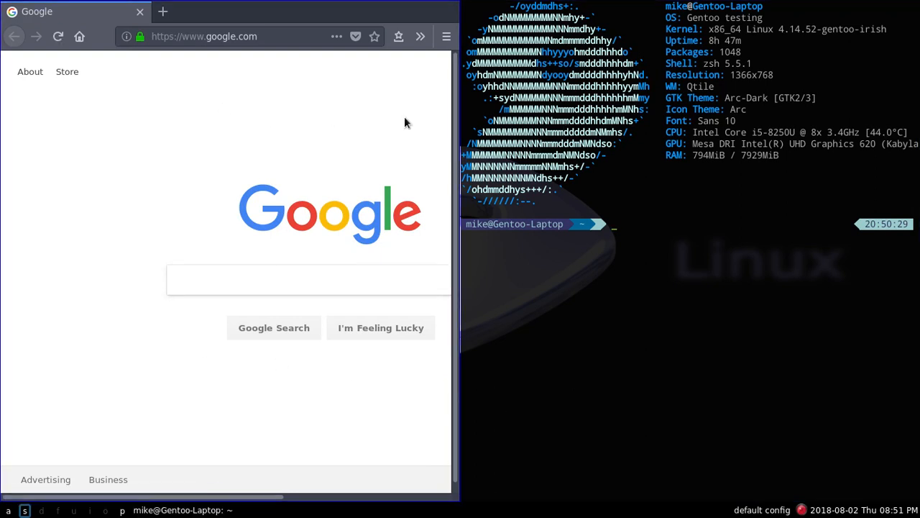
Step: Focus the Firefox window showing Google's homepage beside the terminal
{"action": "left_click", "coordinate": [309, 280]}
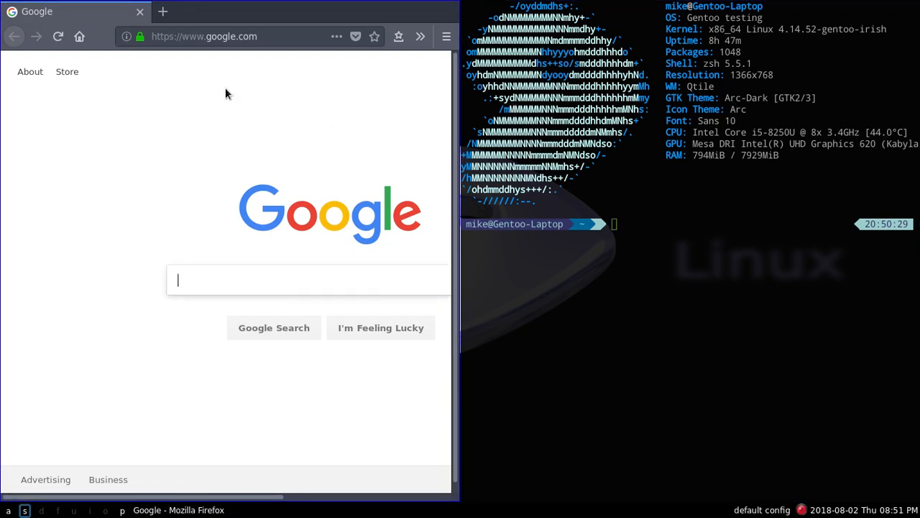
{"action": "mouse_move", "coordinate": [223, 99]}
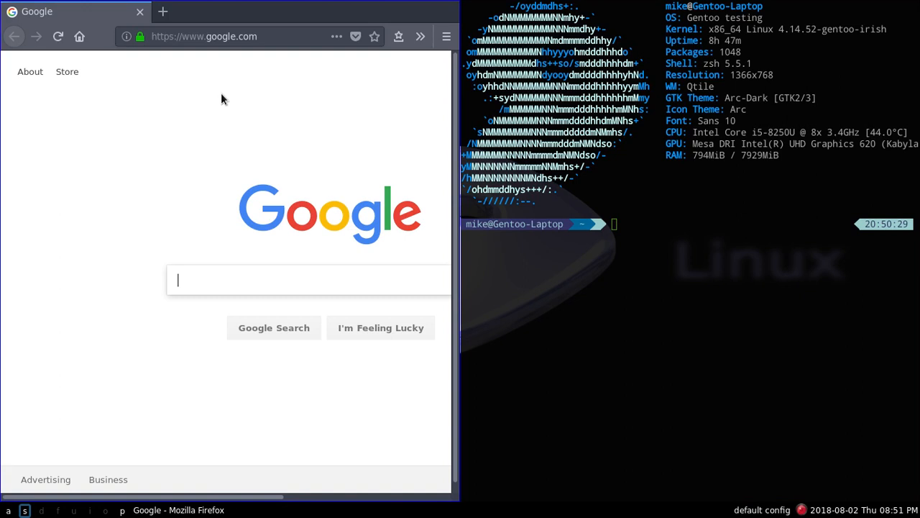
{"action": "mouse_move", "coordinate": [154, 143]}
{"action": "type", "text": "vim "}
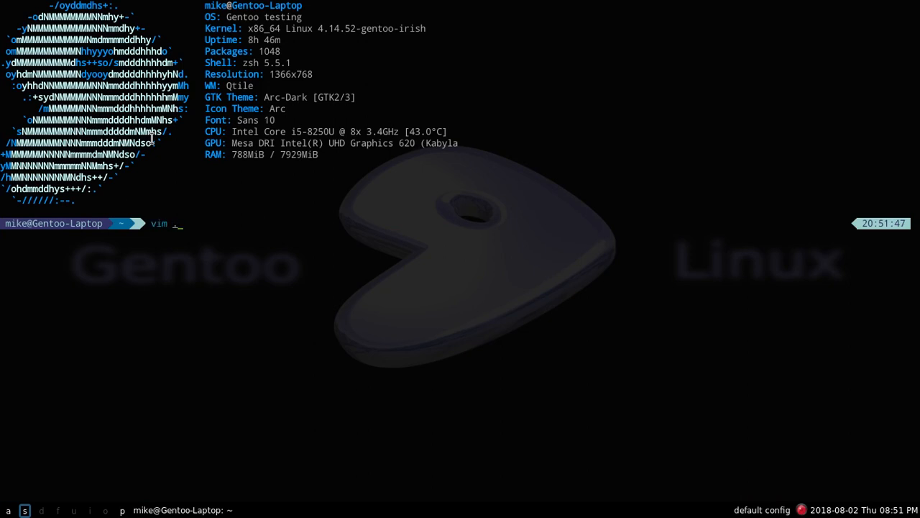
Step: Enter the path .config/qtile/config.py at the vim command in urxvt
{"action": "type", "text": ".config/"}
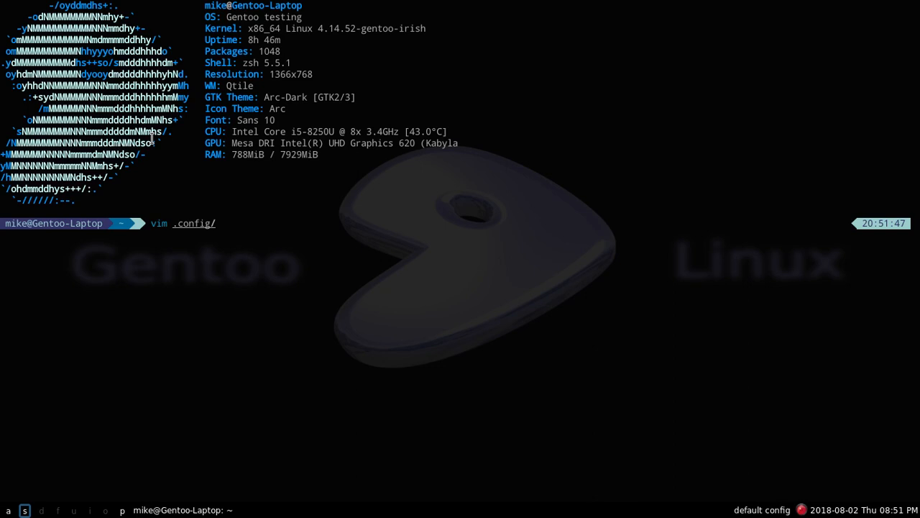
{"action": "type", "text": "q"}
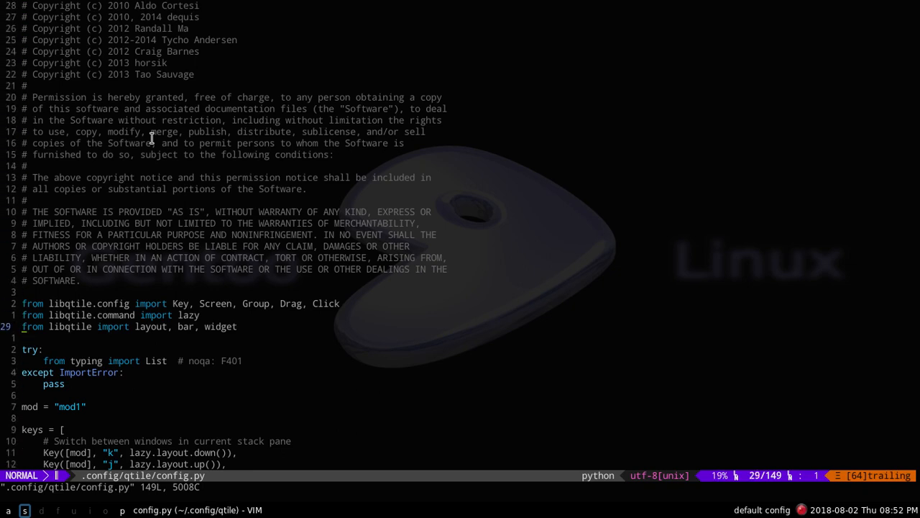
{"action": "scroll", "scroll_direction": "down", "scroll_amount": 3}
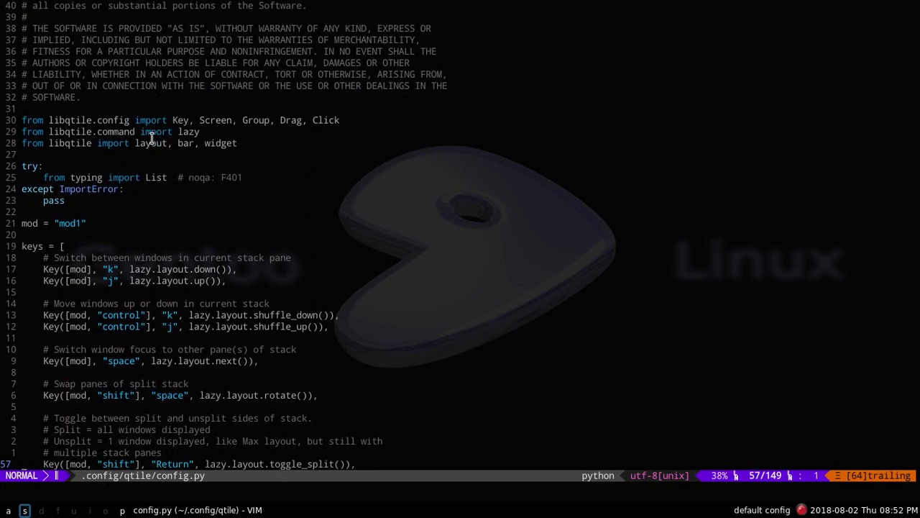
{"action": "scroll", "scroll_direction": "down", "scroll_amount": 3}
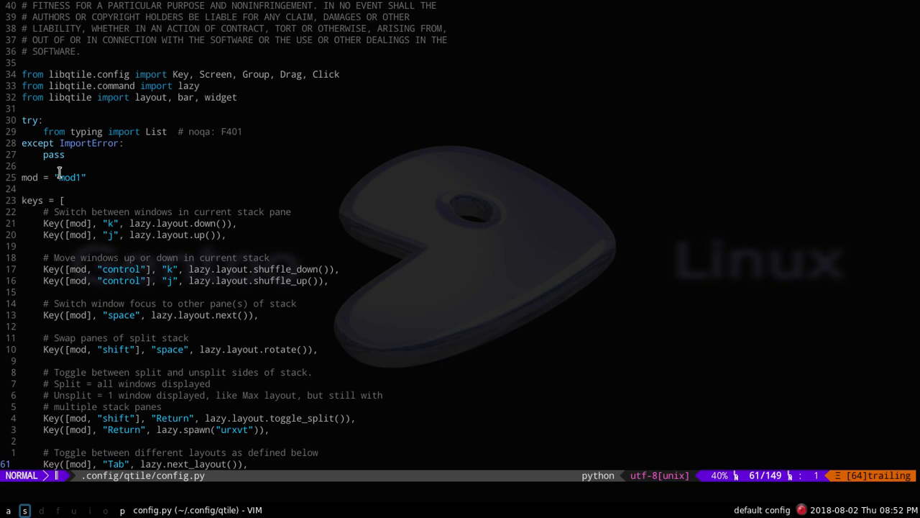
{"action": "mouse_move", "coordinate": [108, 243]}
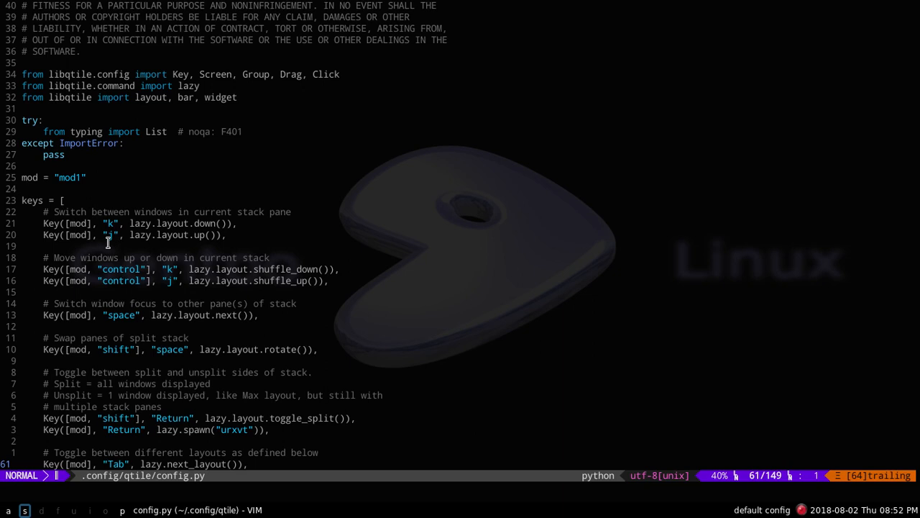
{"action": "mouse_move", "coordinate": [179, 234]}
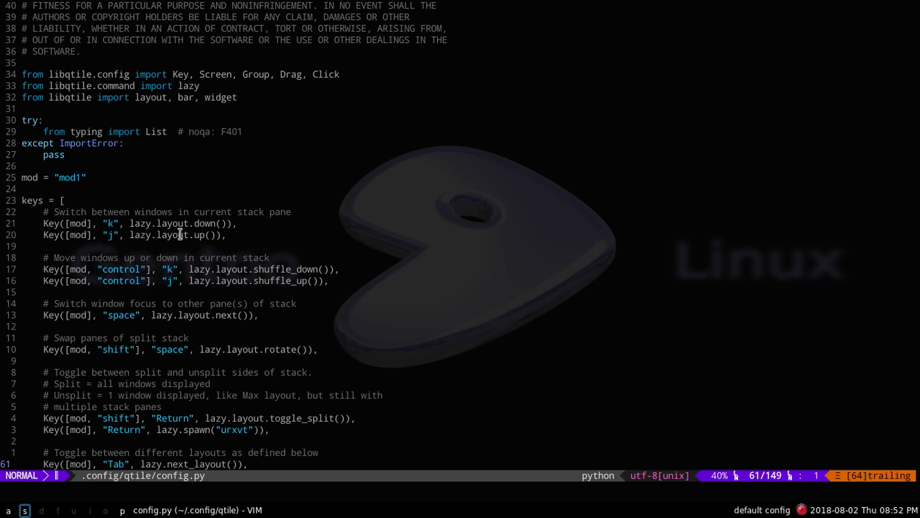
{"action": "mouse_move", "coordinate": [198, 229]}
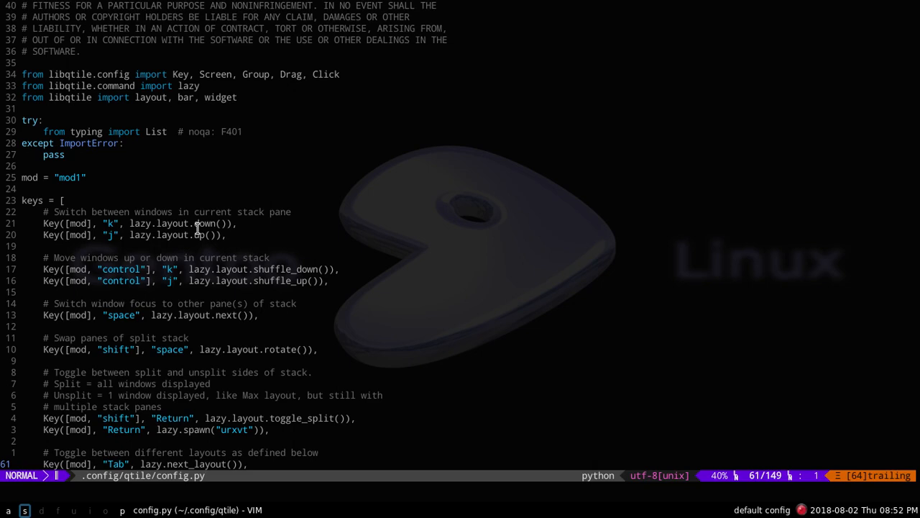
{"action": "mouse_move", "coordinate": [185, 247]}
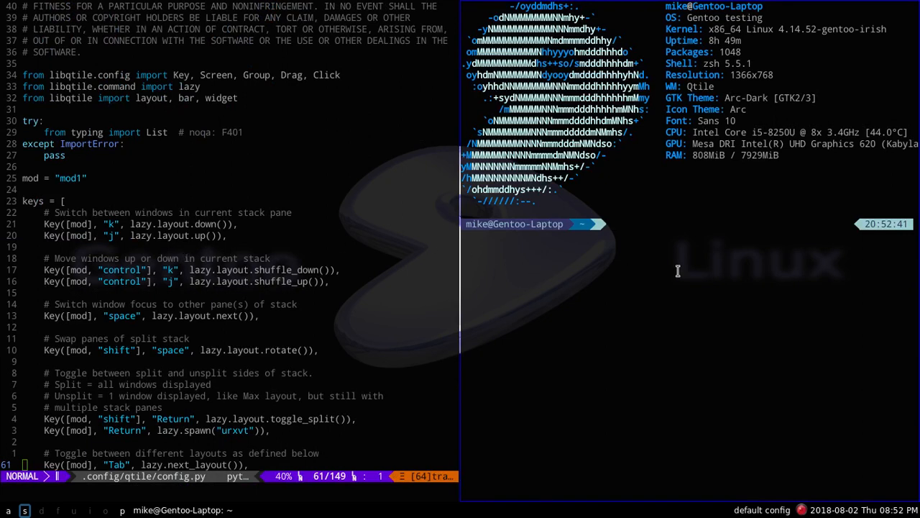
{"action": "mouse_move", "coordinate": [726, 267]}
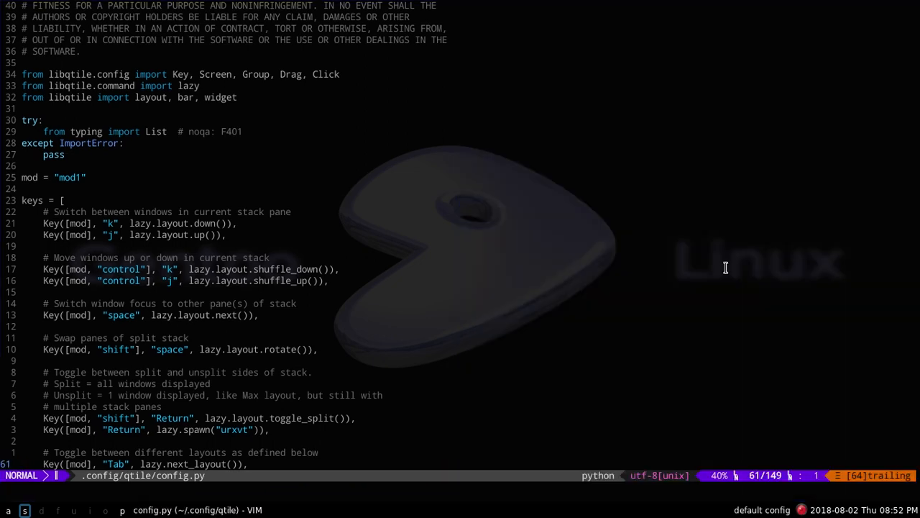
{"action": "mouse_move", "coordinate": [146, 217]}
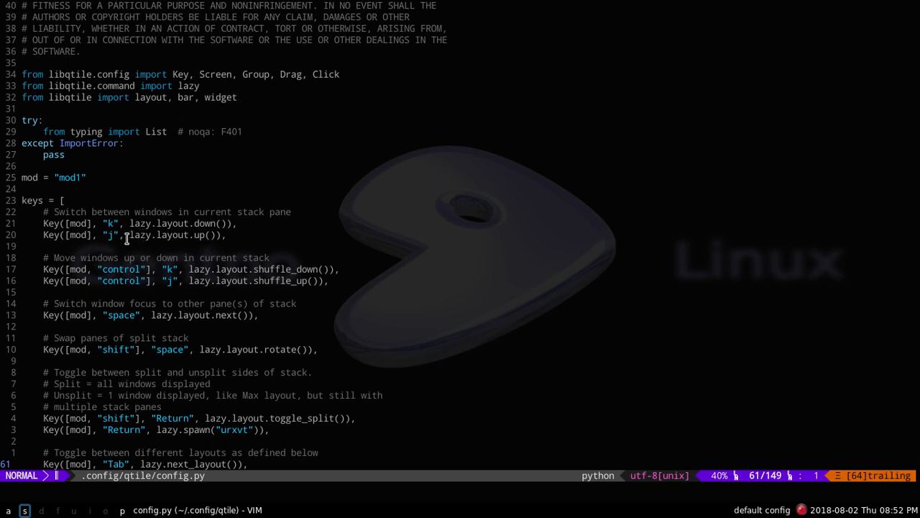
{"action": "mouse_move", "coordinate": [168, 223]}
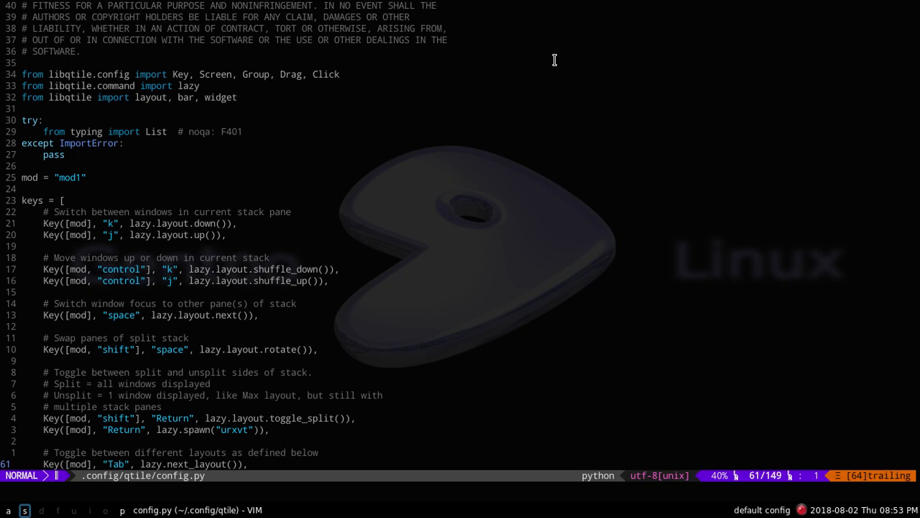
{"action": "mouse_move", "coordinate": [564, 176]}
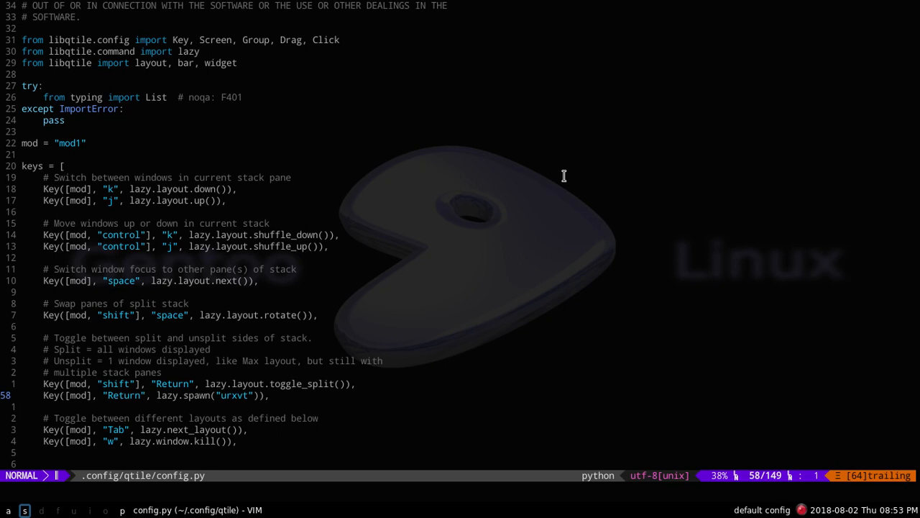
{"action": "key", "text": "k"}
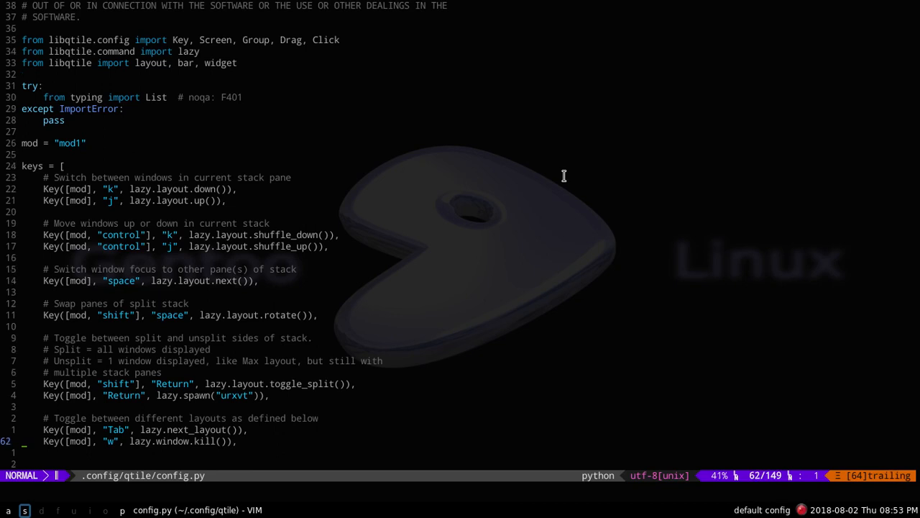
{"action": "key", "text": "o"}
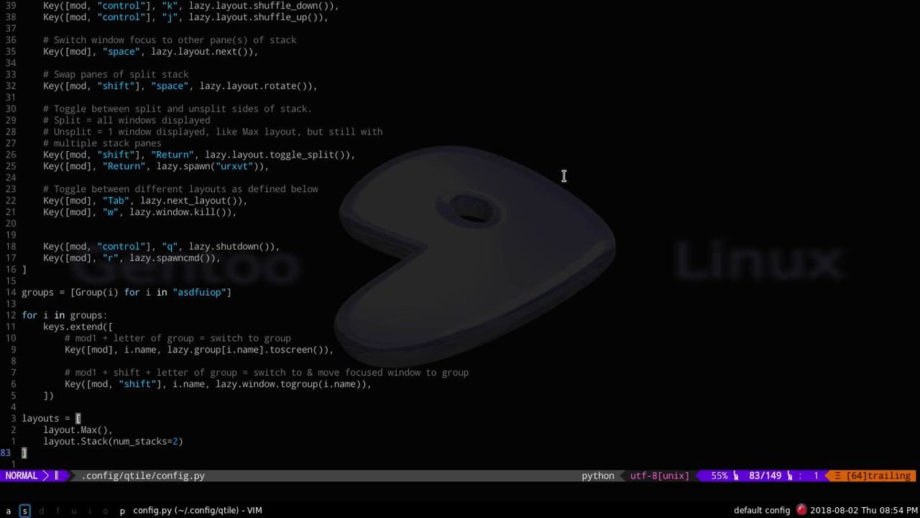
{"action": "scroll", "scroll_direction": "down", "scroll_amount": 3}
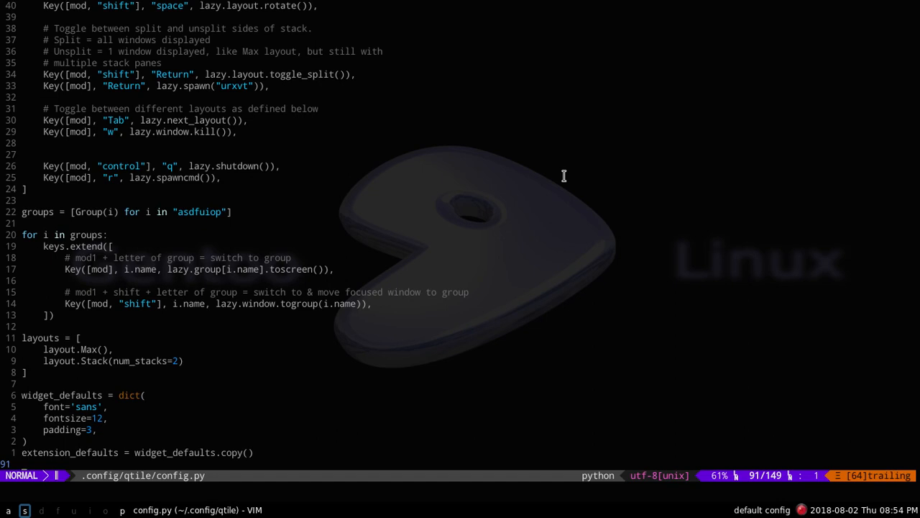
{"action": "scroll", "scroll_direction": "down", "scroll_amount": 3}
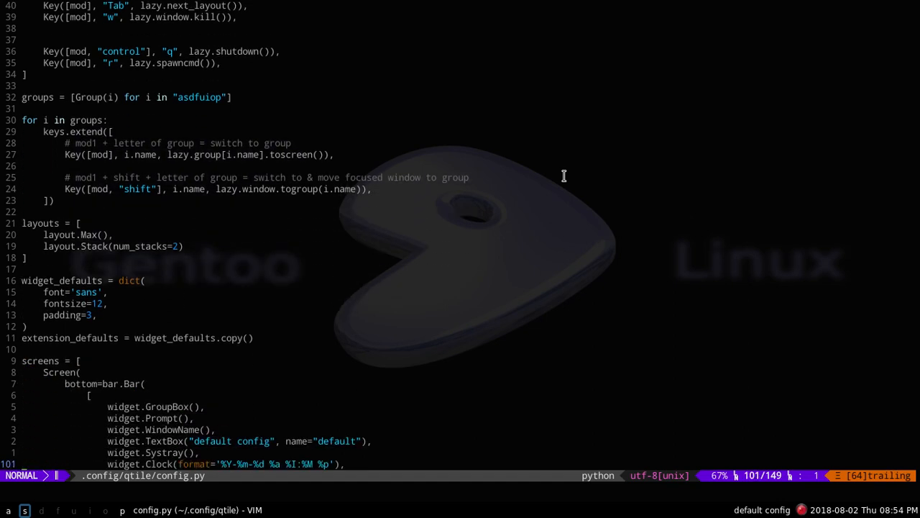
{"action": "scroll", "scroll_direction": "down", "scroll_amount": 3}
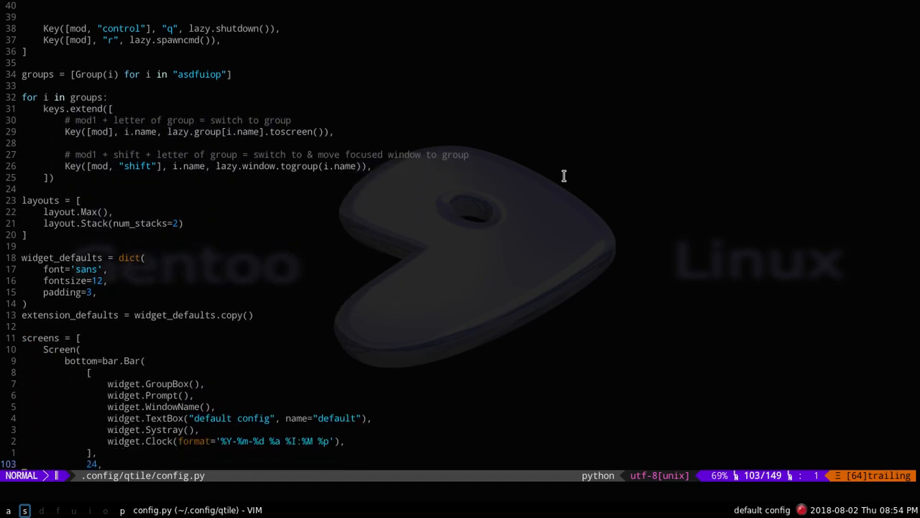
{"action": "scroll", "scroll_direction": "down", "scroll_amount": 3}
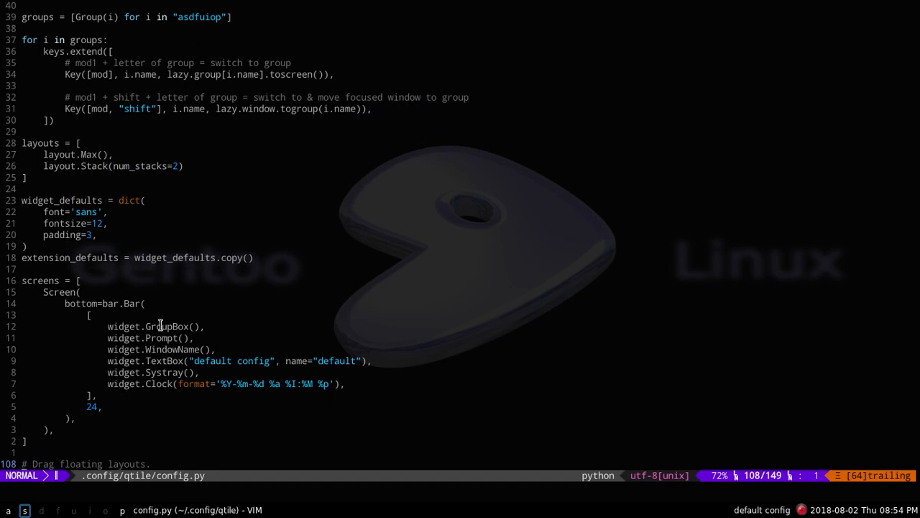
{"action": "mouse_move", "coordinate": [86, 433]}
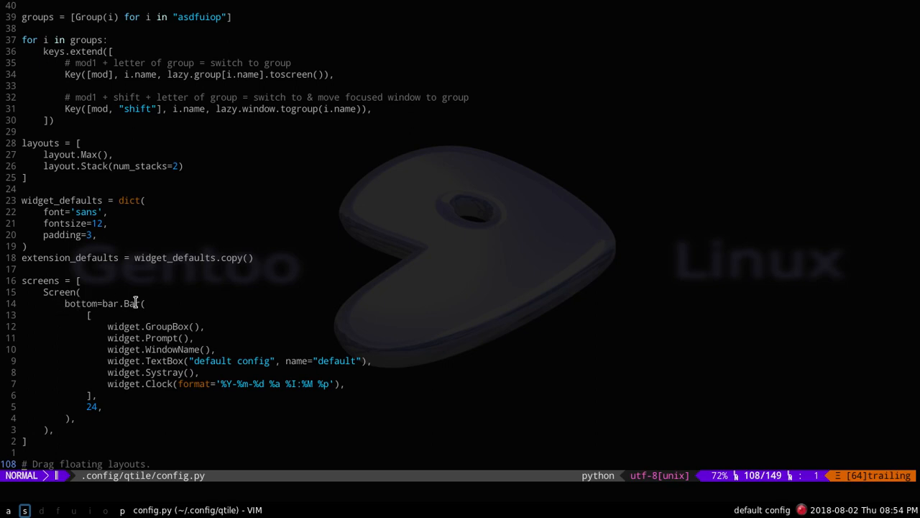
{"action": "scroll", "scroll_direction": "down", "scroll_amount": 3}
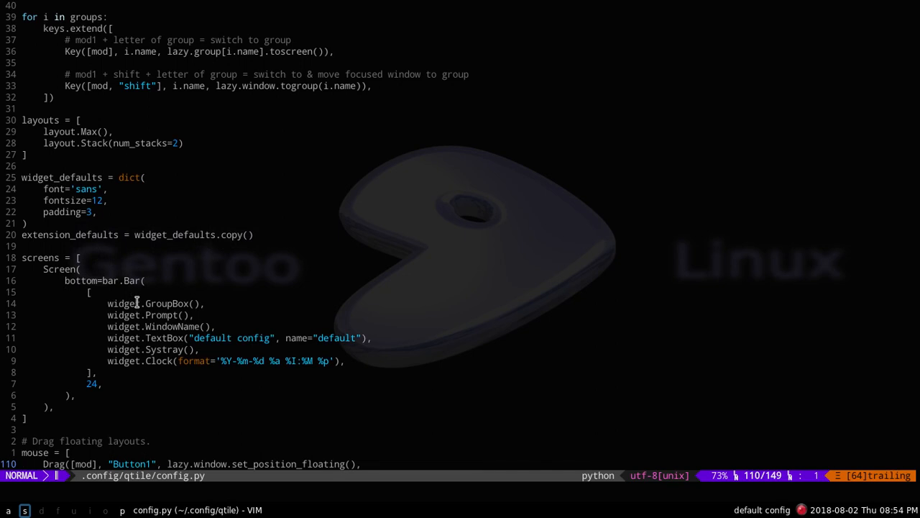
{"action": "mouse_move", "coordinate": [284, 392]}
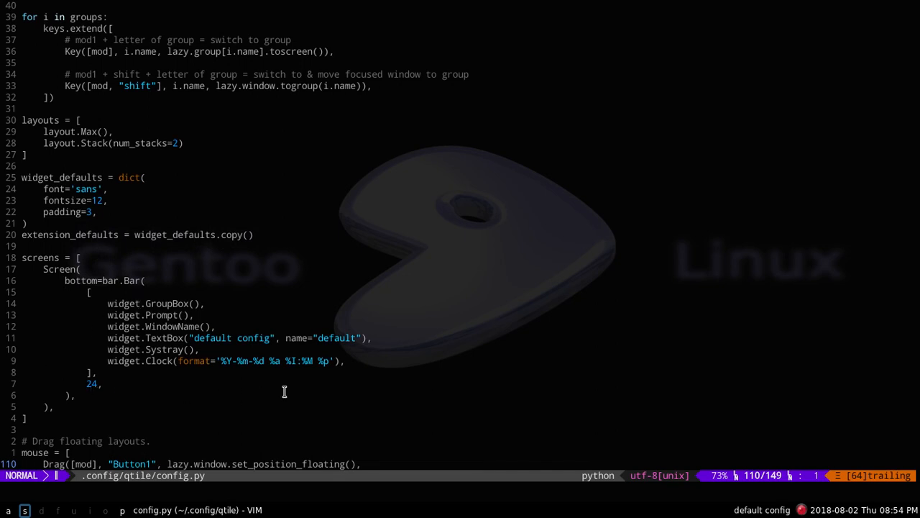
{"action": "scroll", "scroll_direction": "down", "scroll_amount": 3}
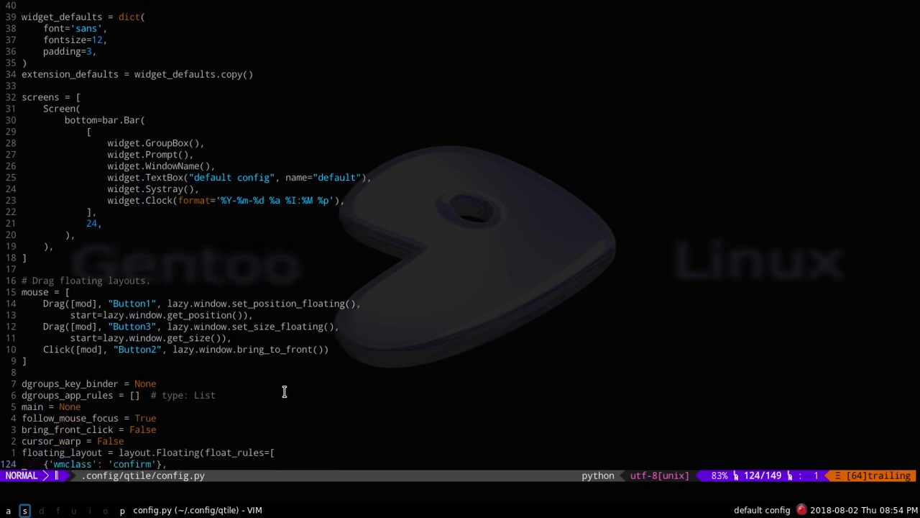
{"action": "scroll", "scroll_direction": "down", "scroll_amount": 3}
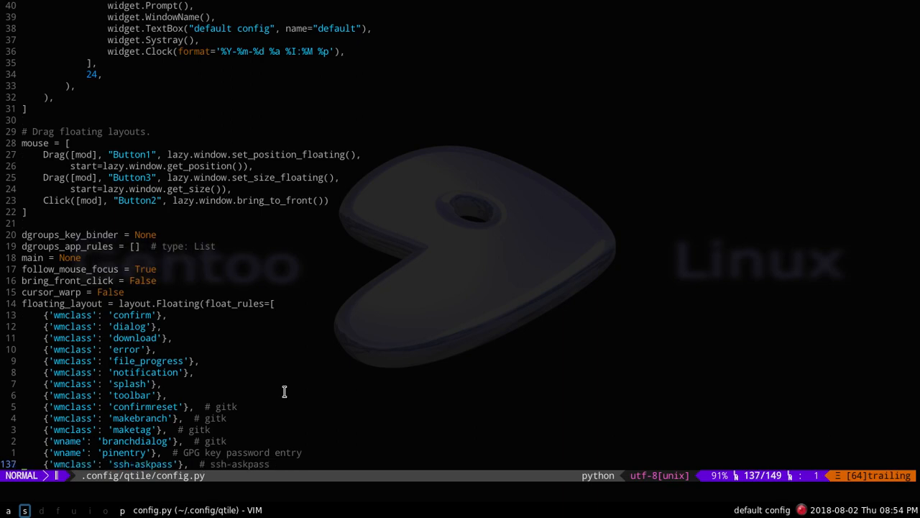
{"action": "scroll", "scroll_direction": "down", "scroll_amount": 3}
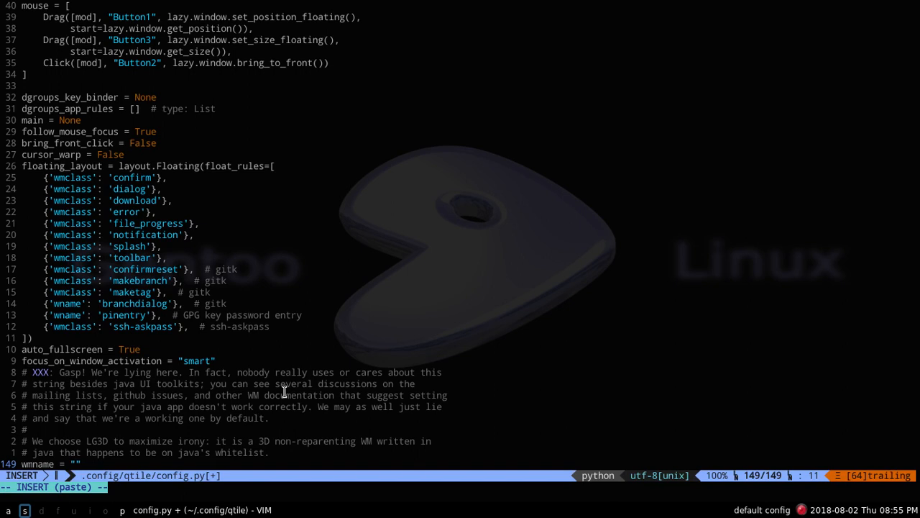
Step: Type IRISH as the wmname value in config.py
{"action": "type", "text": "IRISH"}
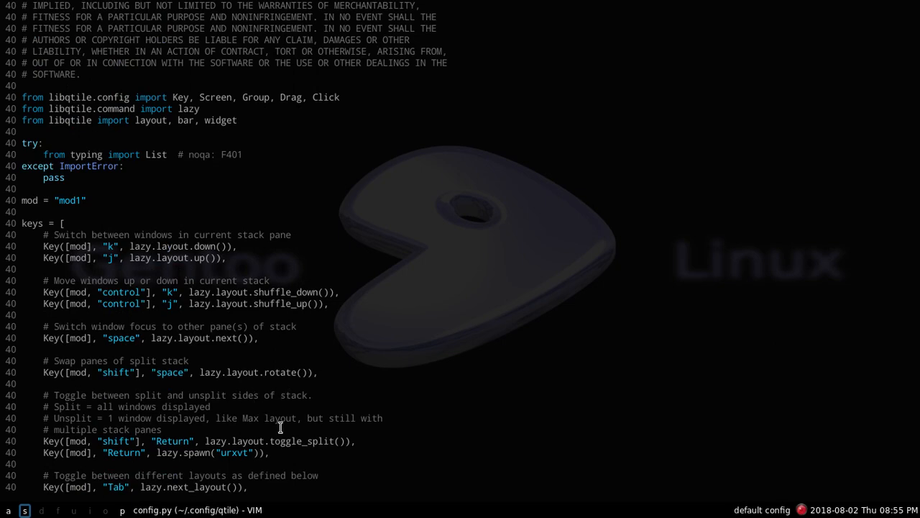
{"action": "mouse_move", "coordinate": [307, 436]}
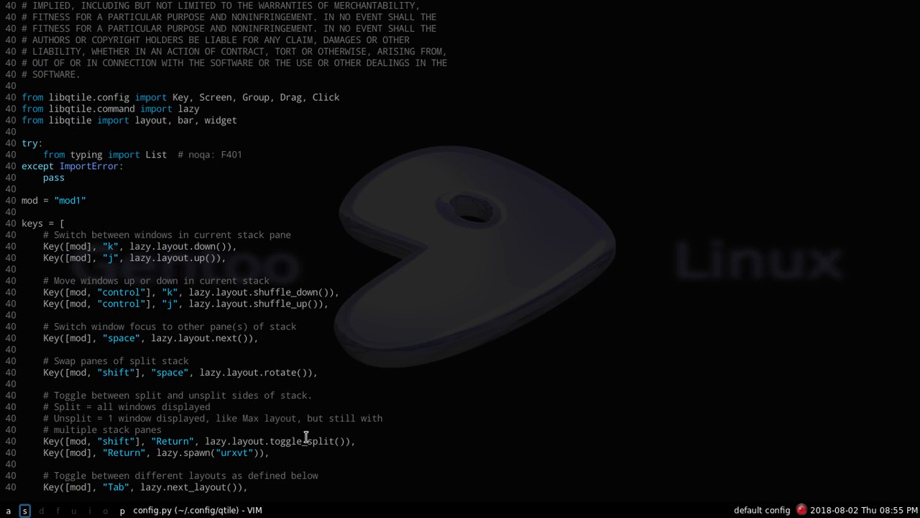
{"action": "scroll", "scroll_direction": "down", "scroll_amount": 3}
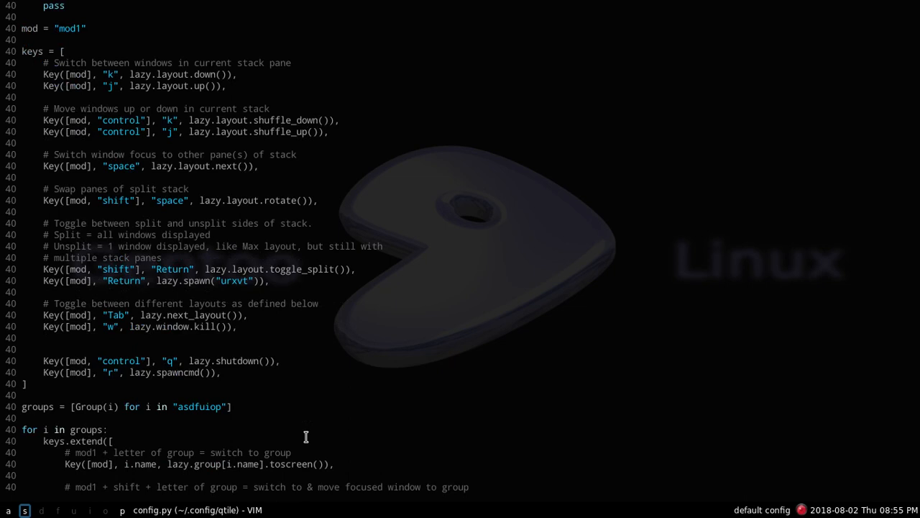
{"action": "mouse_move", "coordinate": [217, 392]}
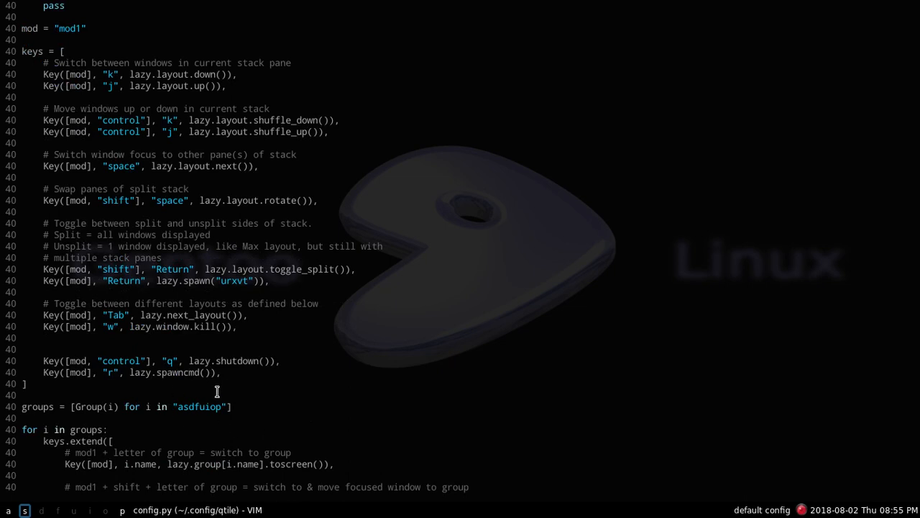
{"action": "mouse_move", "coordinate": [223, 337]}
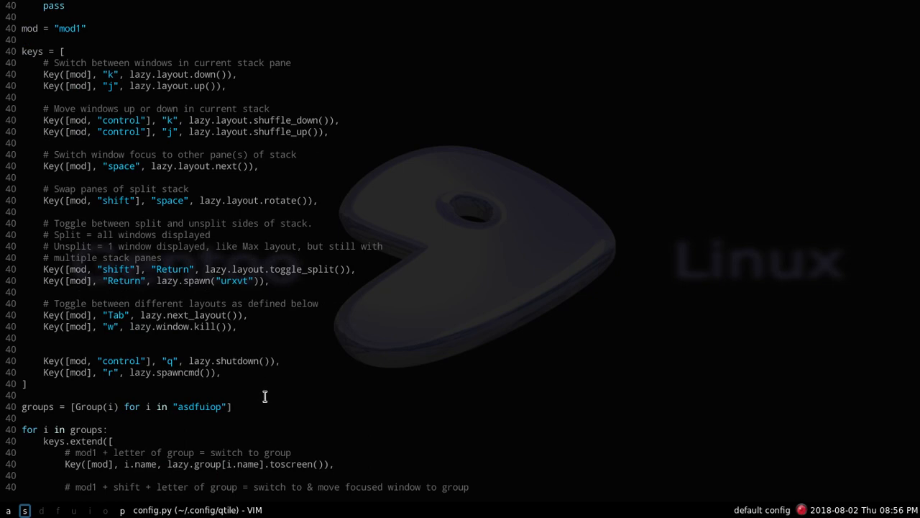
{"action": "scroll", "scroll_direction": "down", "scroll_amount": 3}
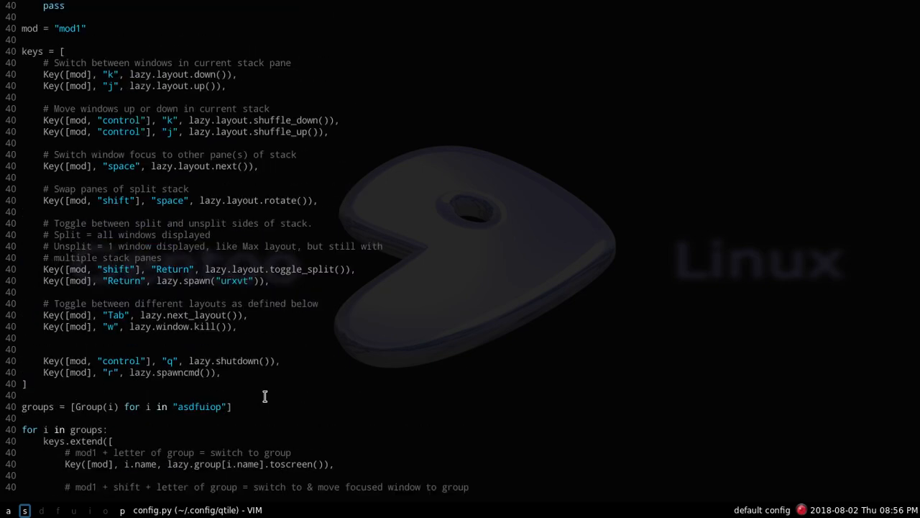
{"action": "mouse_move", "coordinate": [191, 174]}
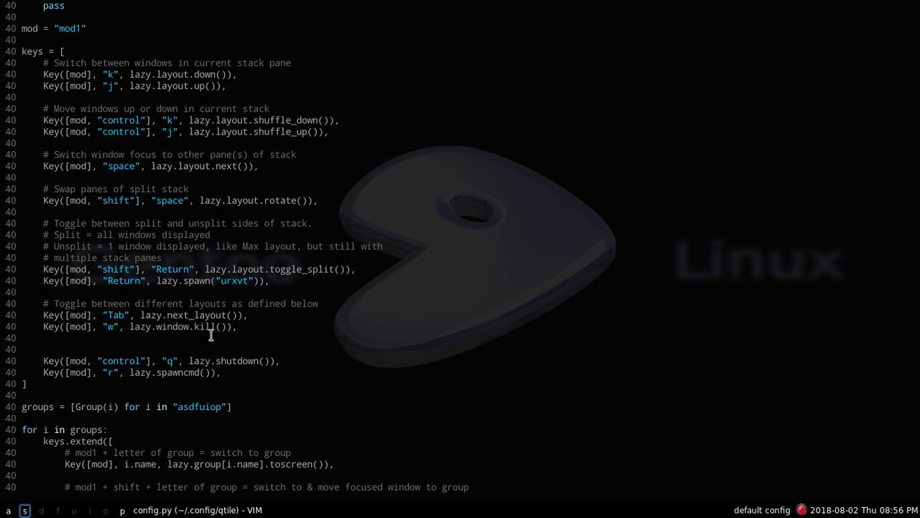
{"action": "mouse_move", "coordinate": [233, 228]}
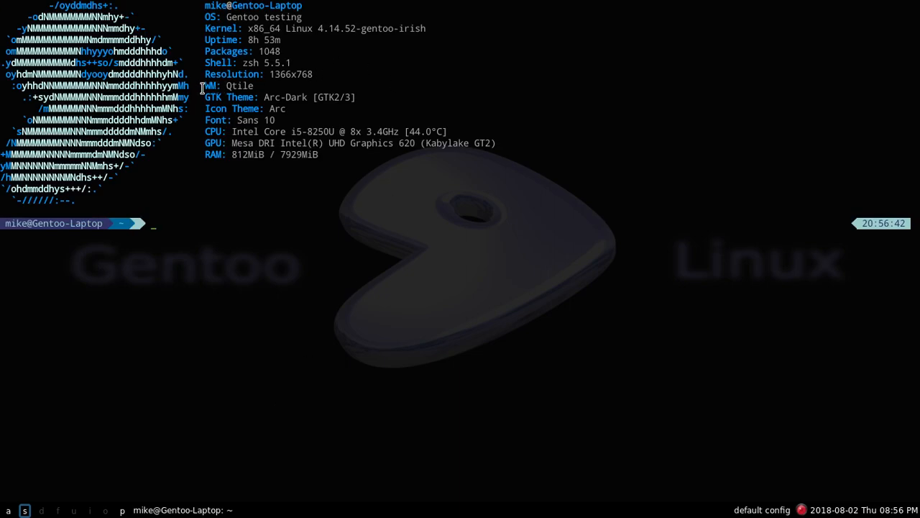
{"action": "mouse_move", "coordinate": [262, 77]}
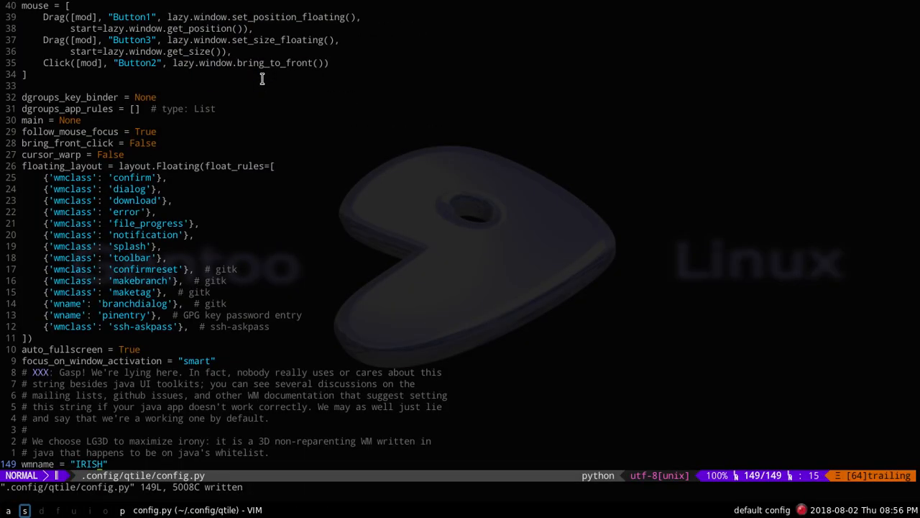
Step: Enter insert mode and delete the last letter of the wmname value IRISH
{"action": "key", "text": "i"}
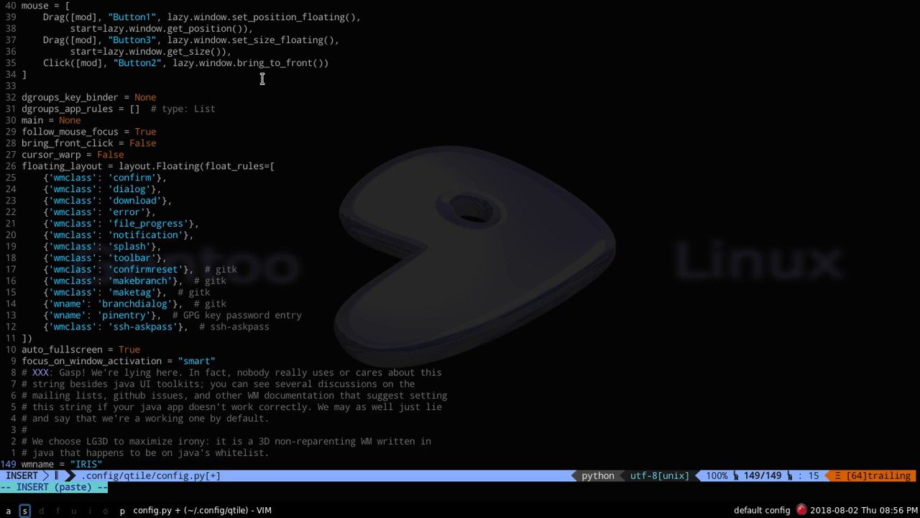
{"action": "key", "text": "BackSpace"}
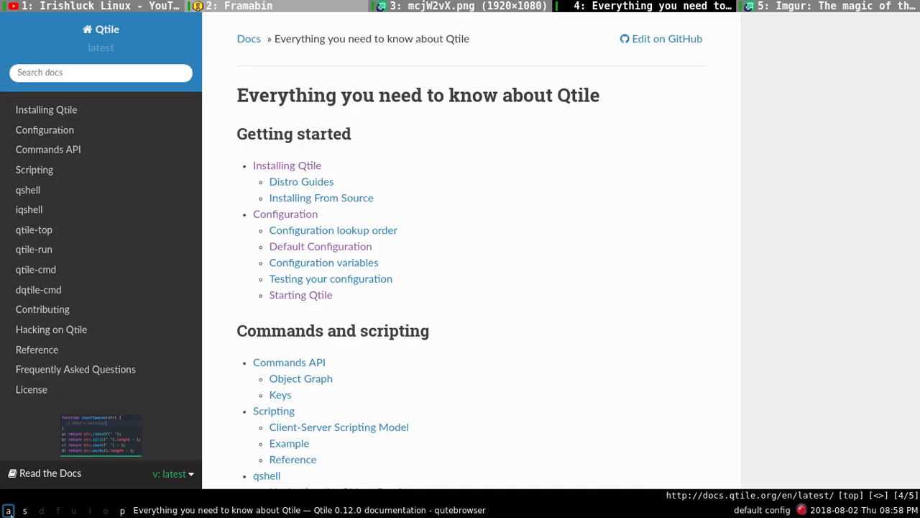
{"action": "mouse_move", "coordinate": [473, 14]}
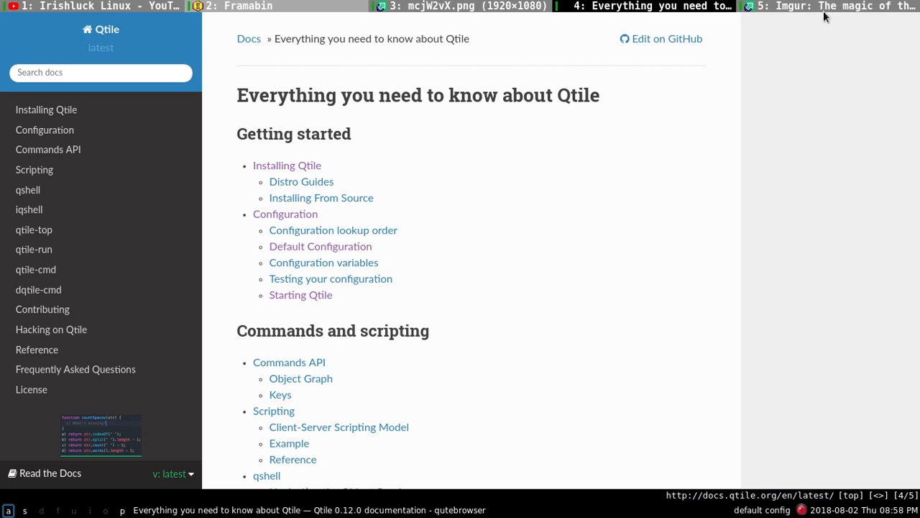
{"action": "mouse_move", "coordinate": [827, 15]}
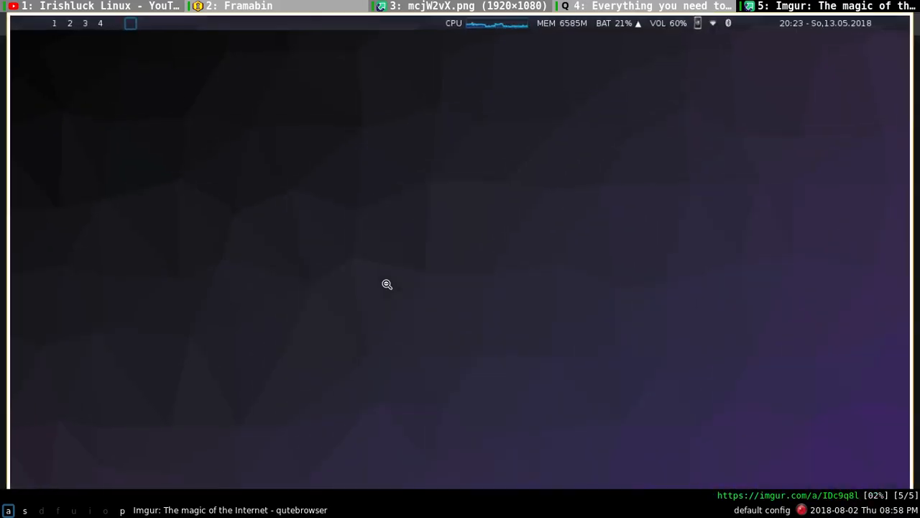
{"action": "mouse_move", "coordinate": [124, 46]}
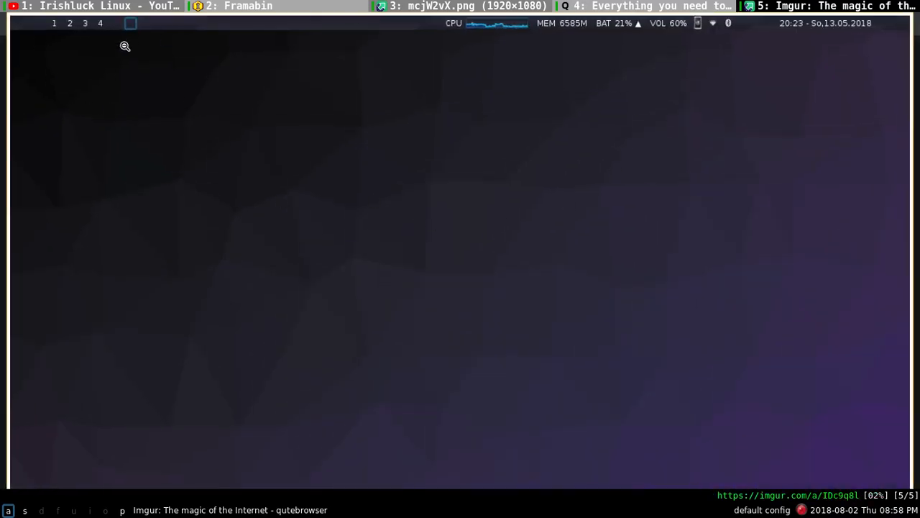
{"action": "mouse_move", "coordinate": [819, 20]}
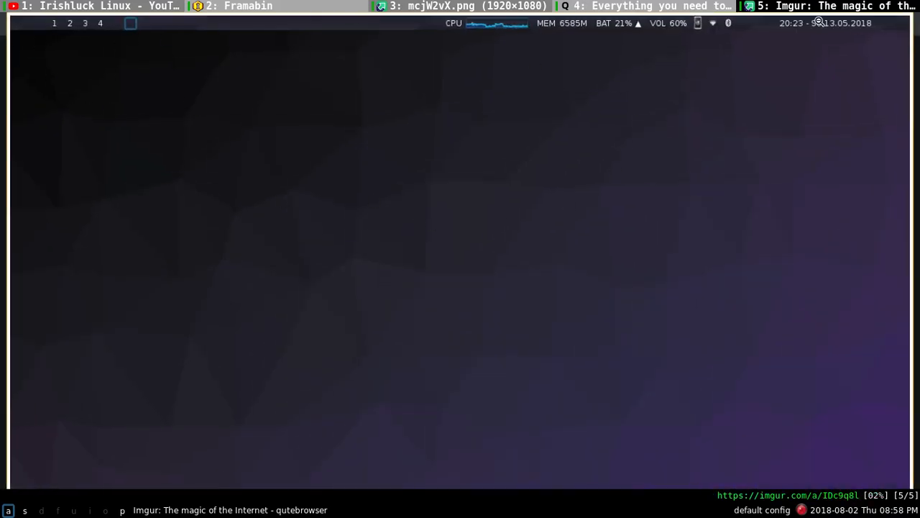
{"action": "mouse_move", "coordinate": [492, 29]}
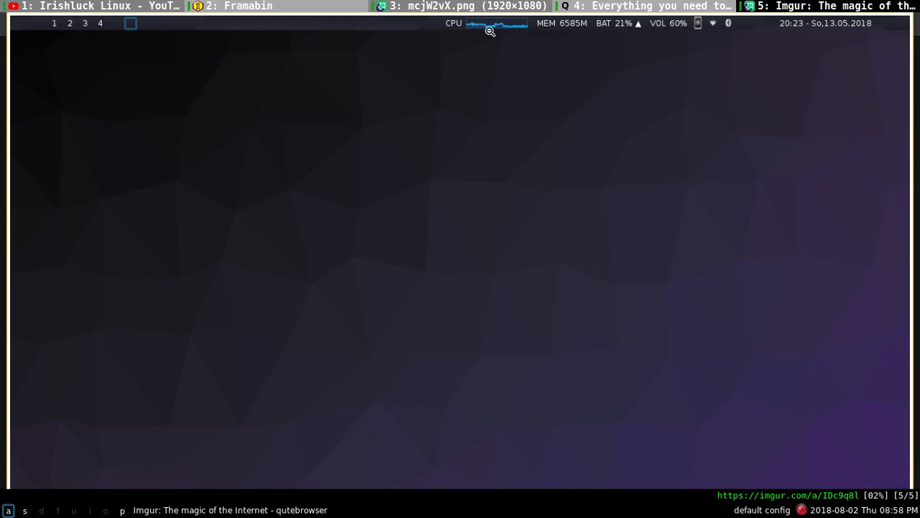
{"action": "mouse_move", "coordinate": [641, 26]}
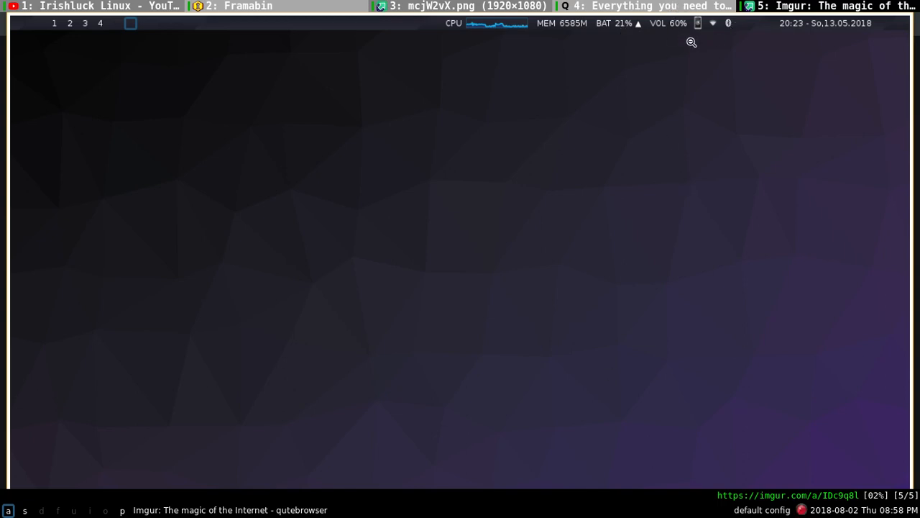
{"action": "mouse_move", "coordinate": [700, 24]}
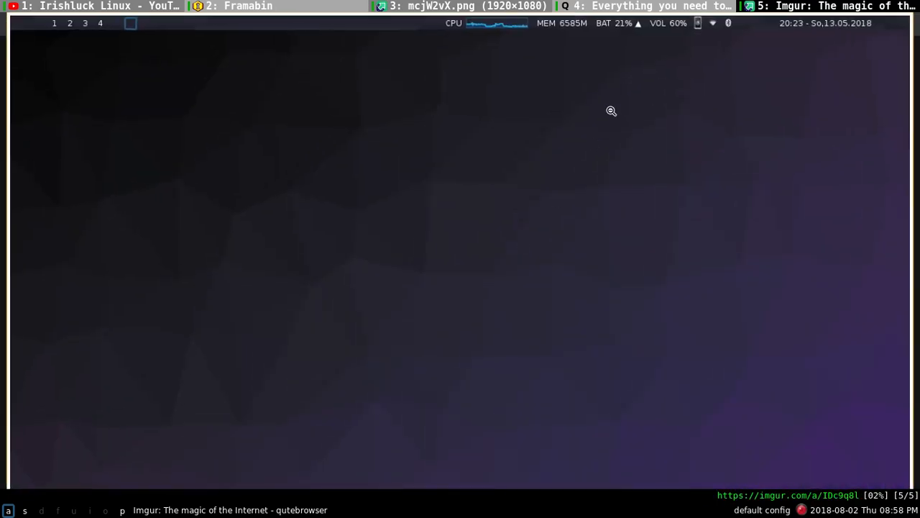
{"action": "mouse_move", "coordinate": [717, 26]}
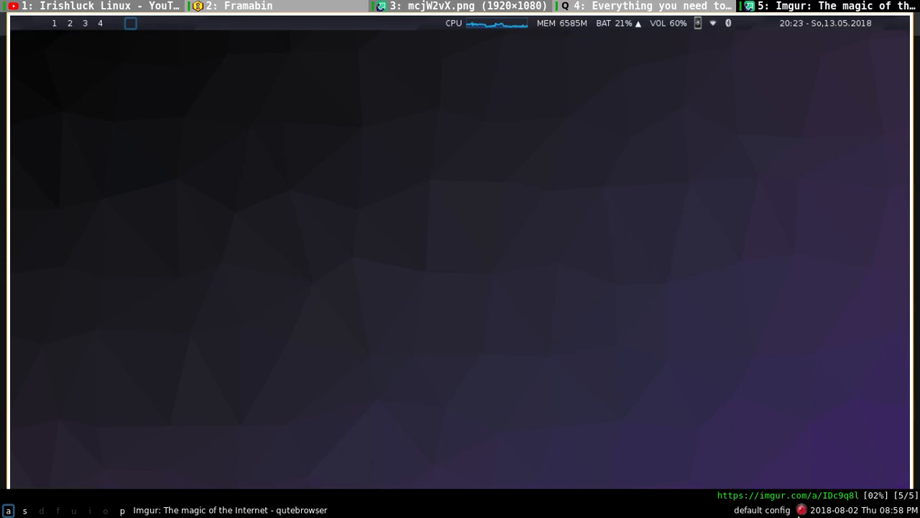
{"action": "mouse_move", "coordinate": [546, 340]}
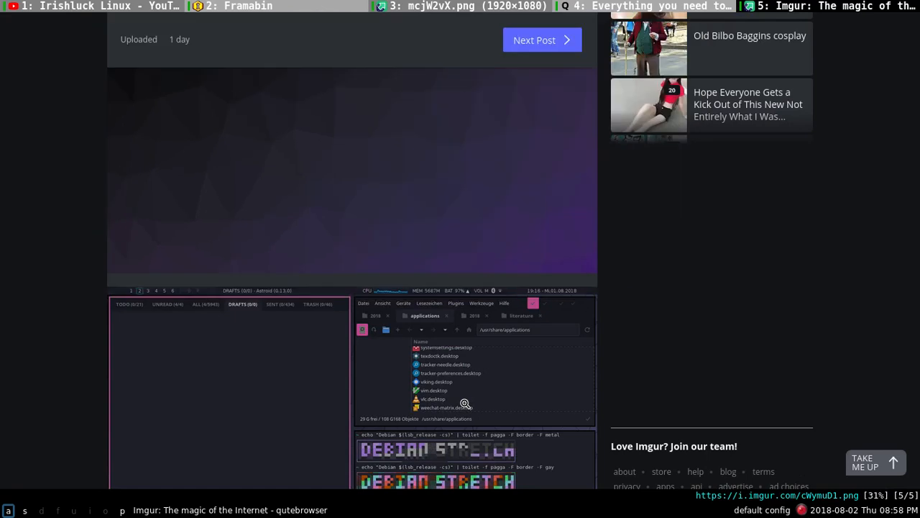
Step: Scroll to the DEBIAN STRETCH screenshot, then switch to the Framabin tab
{"action": "scroll", "scroll_direction": "down", "scroll_amount": 3}
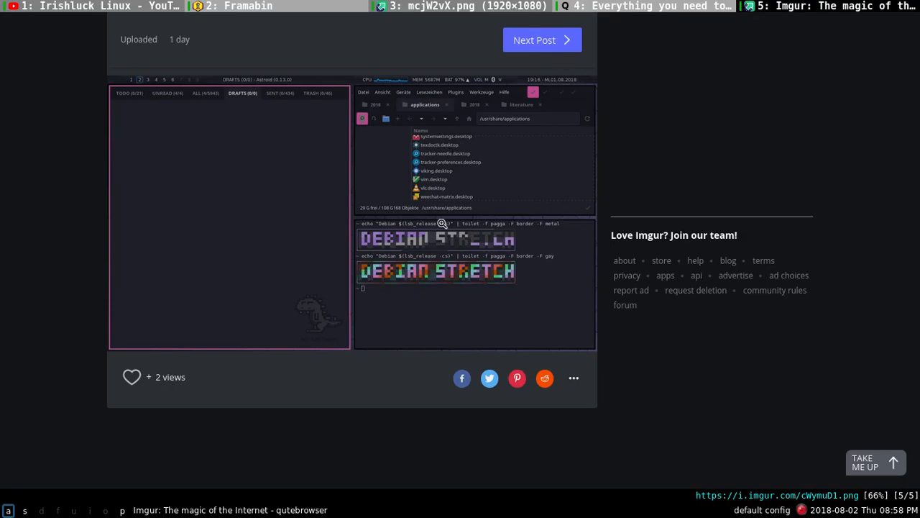
{"action": "mouse_move", "coordinate": [501, 300]}
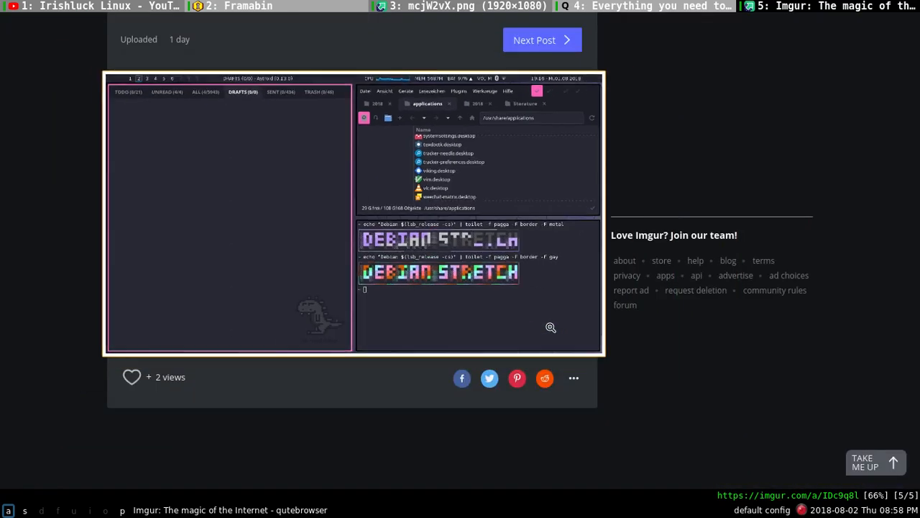
{"action": "left_click", "coordinate": [248, 6]}
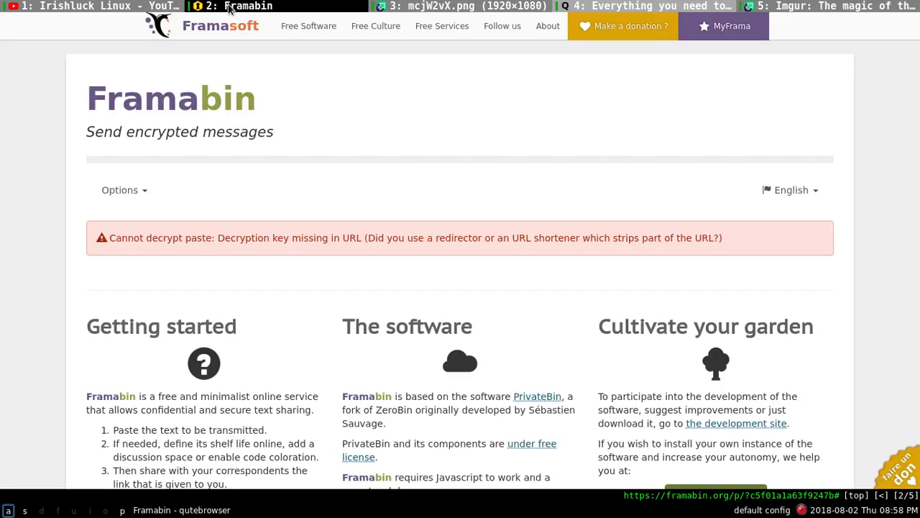
{"action": "mouse_move", "coordinate": [314, 220]}
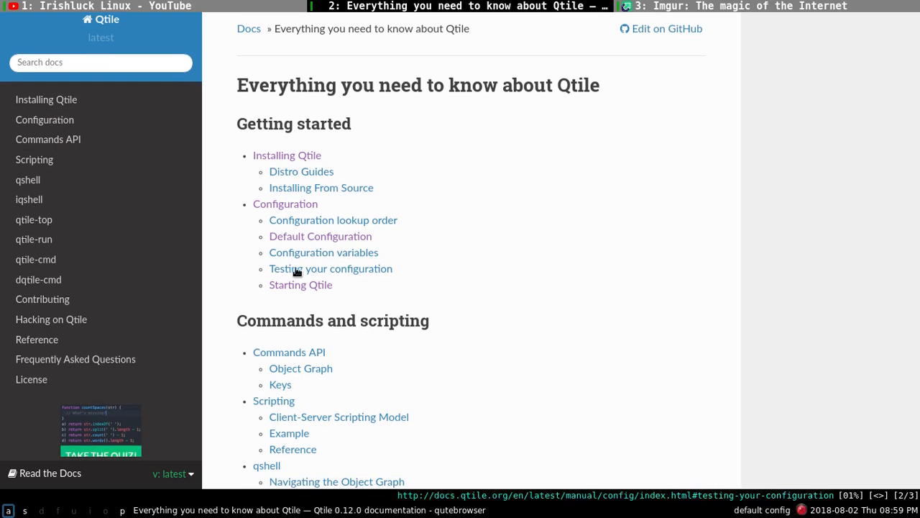
{"action": "mouse_move", "coordinate": [341, 271]}
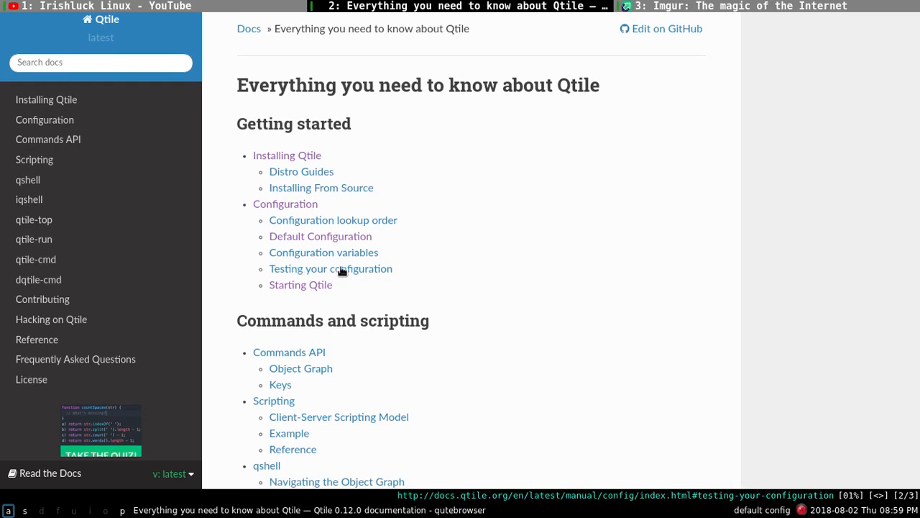
{"action": "scroll", "scroll_direction": "down", "scroll_amount": 3}
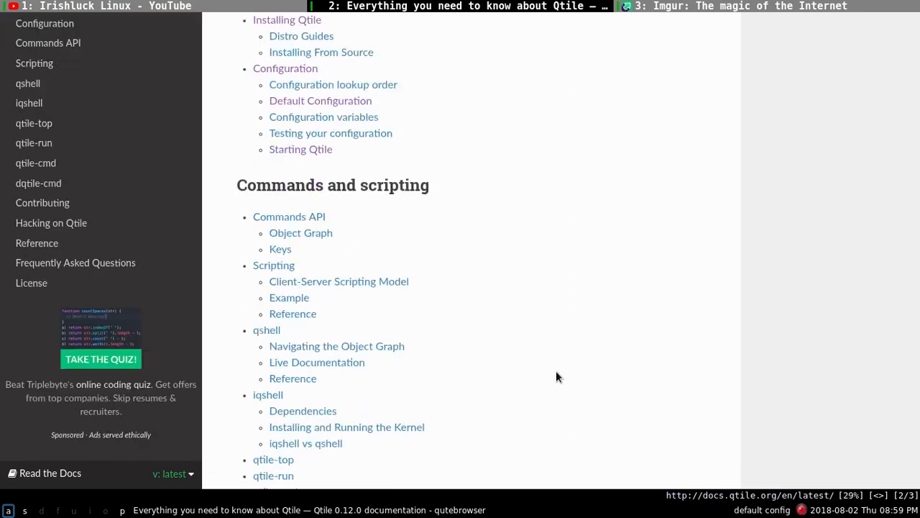
{"action": "scroll", "scroll_direction": "down", "scroll_amount": 3}
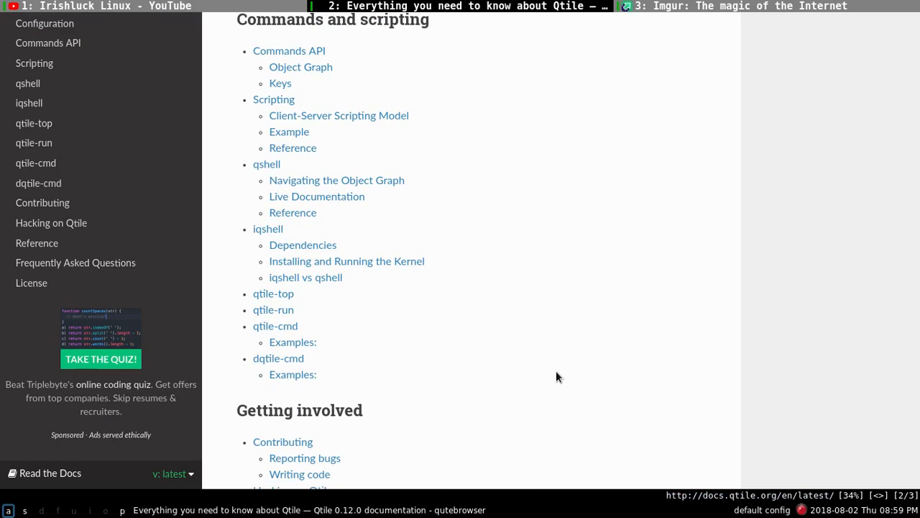
{"action": "scroll", "scroll_direction": "down", "scroll_amount": 3}
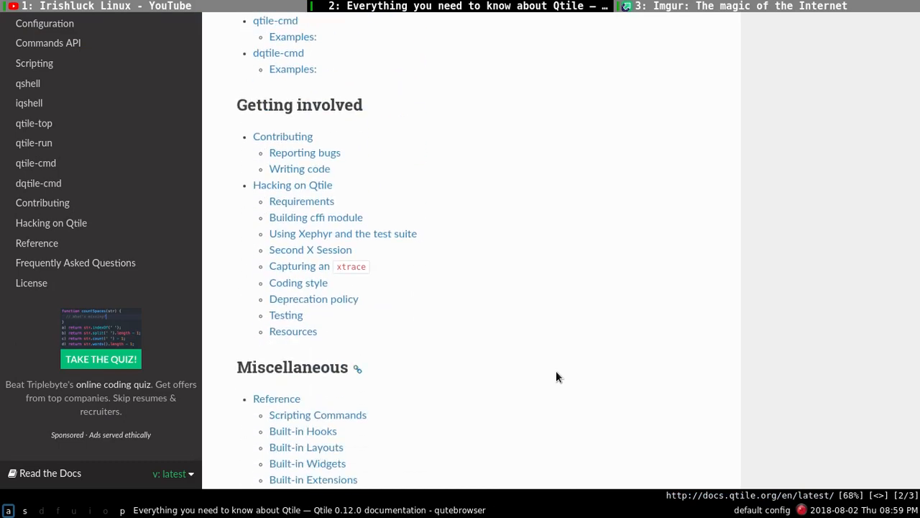
{"action": "scroll", "scroll_direction": "down", "scroll_amount": 3}
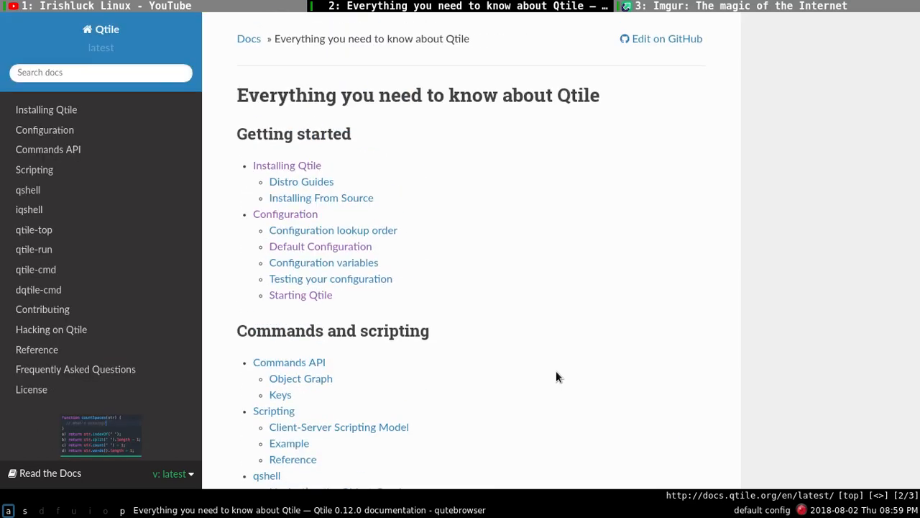
{"action": "mouse_move", "coordinate": [523, 381]}
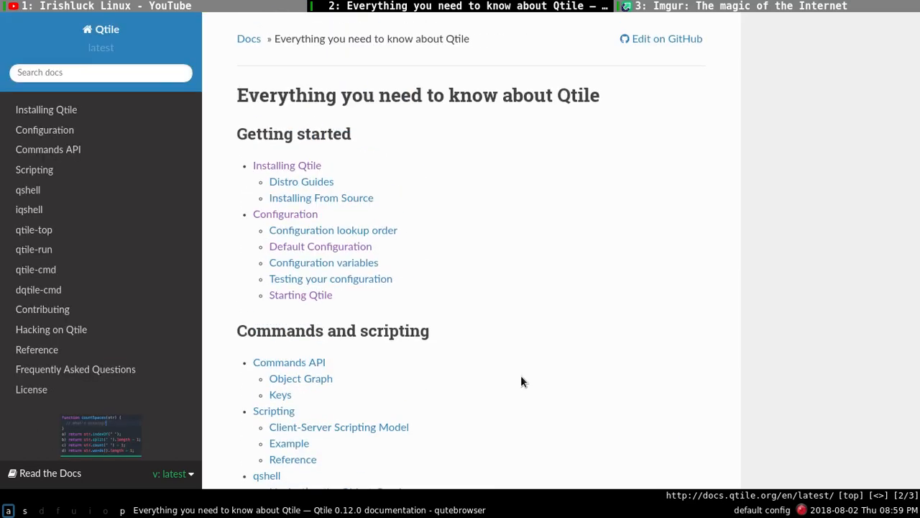